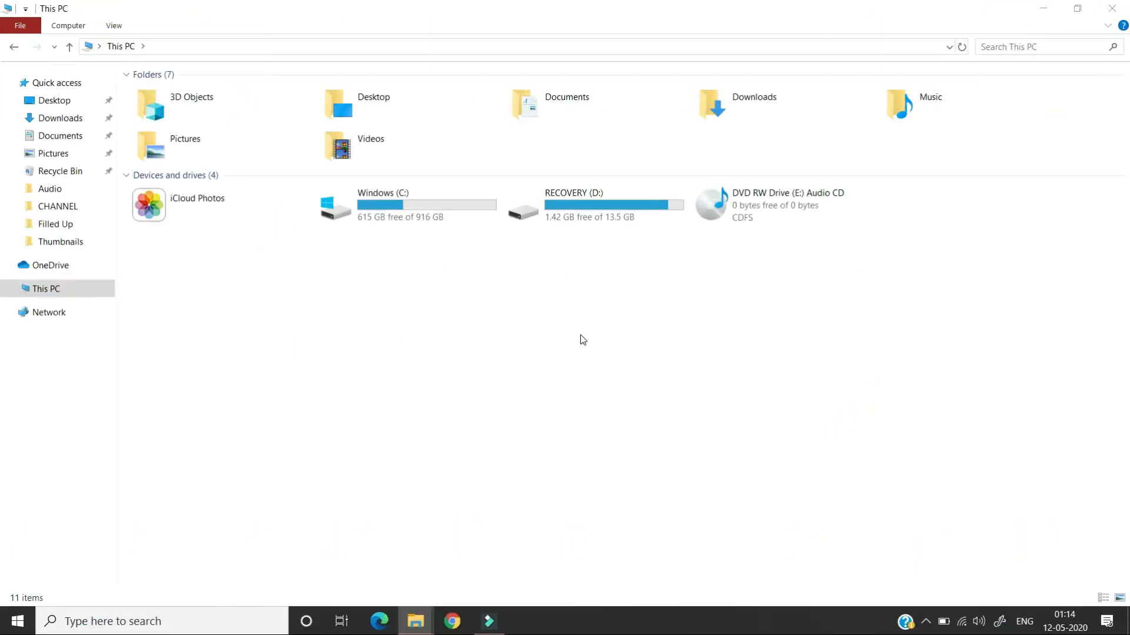
- Open the audio CD in drive E: to list its 13 tracks, Track01.cda to Track13.cda
click(781, 205)
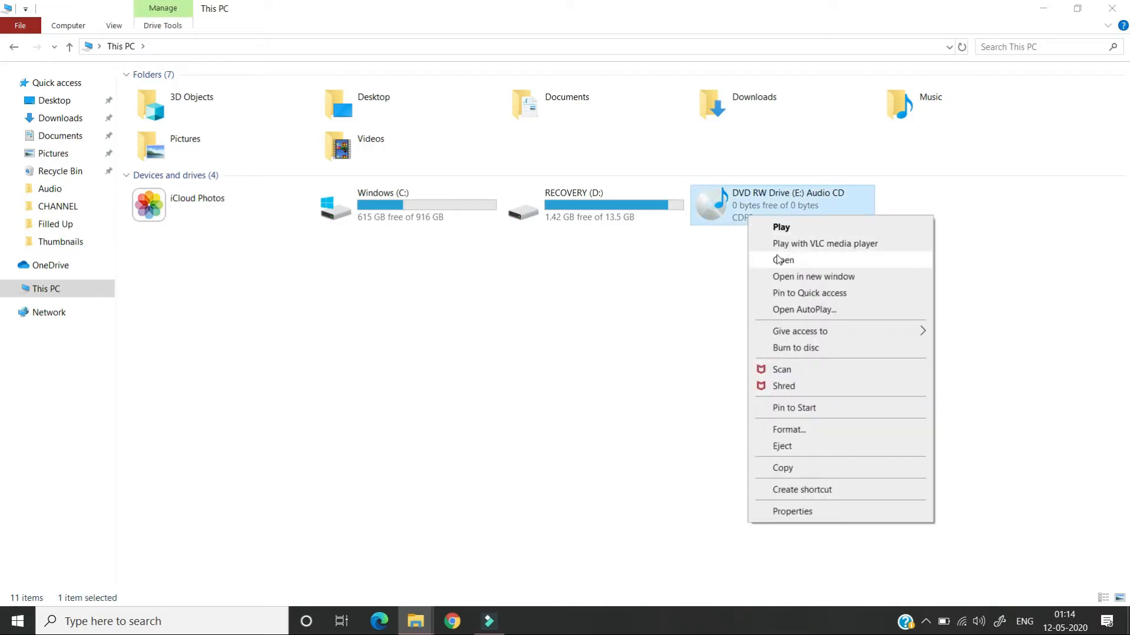
click(784, 260)
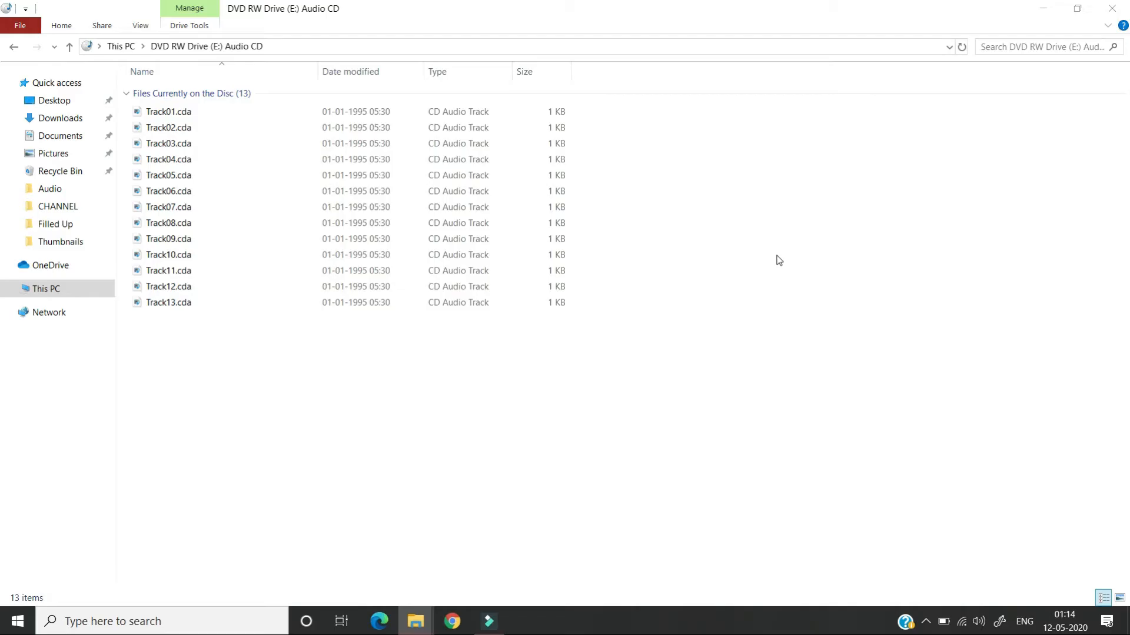
mouse_move(745, 339)
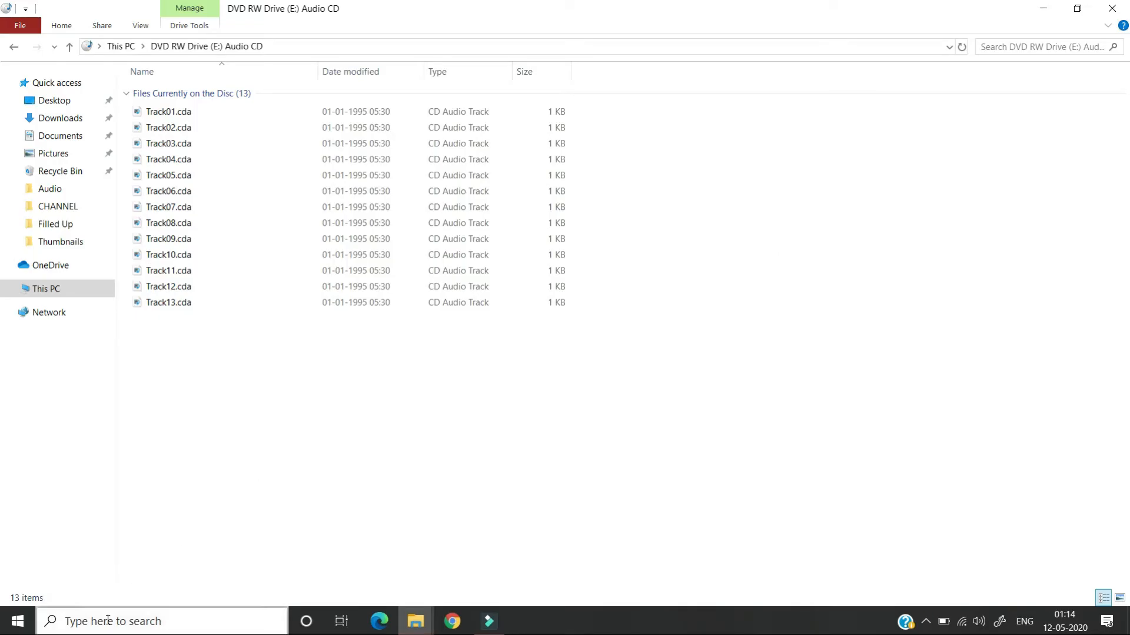
- Search 'wind' from the taskbar and launch Windows Media Player showing the CD's 13 tracks
text(windows)
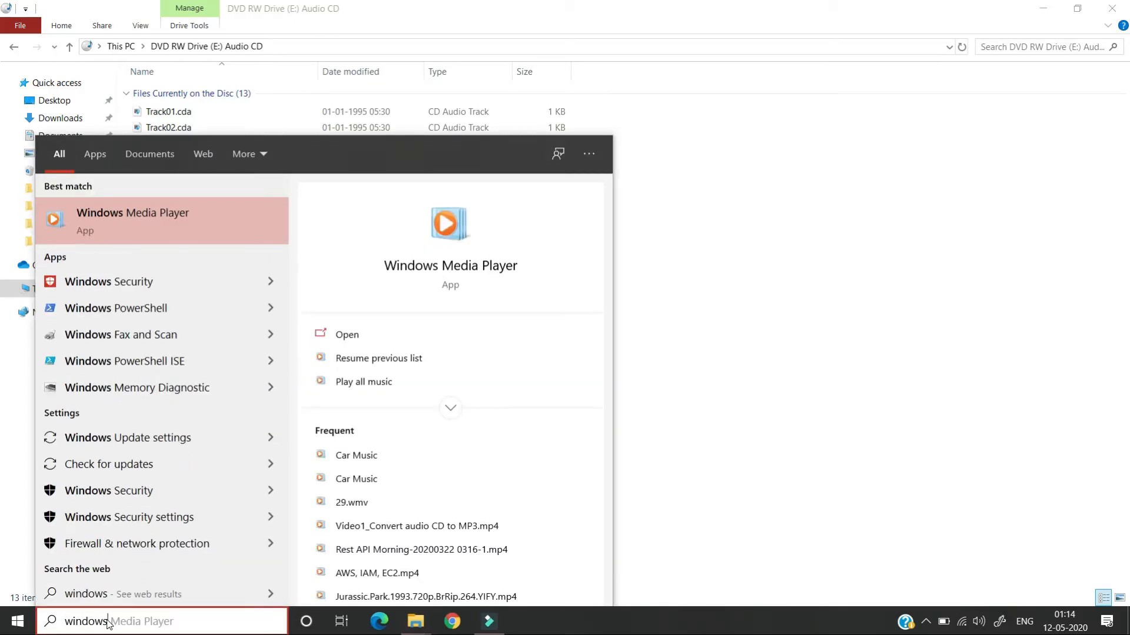
click(132, 221)
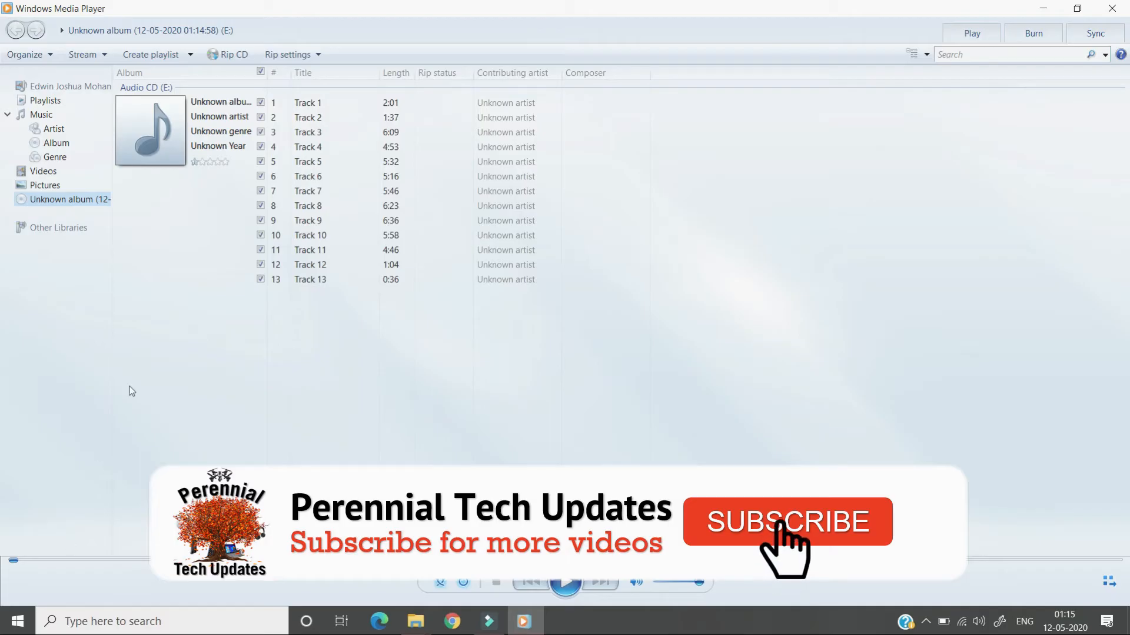
- Unmark all CD tracks, then mark only Track 1 for ripping
click(786, 523)
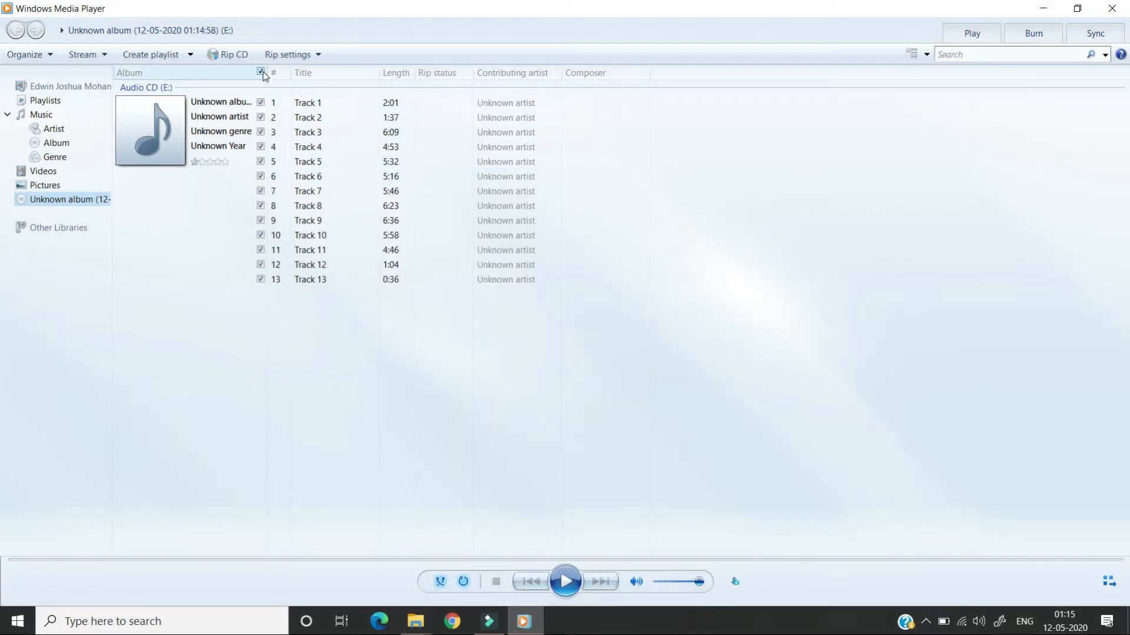
click(260, 71)
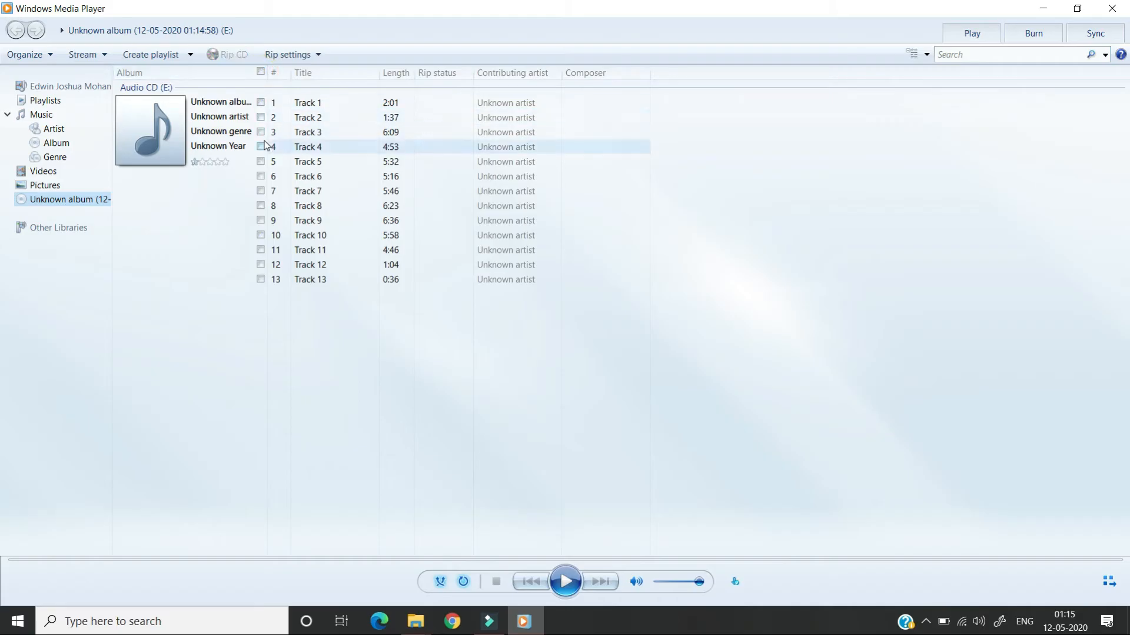
click(307, 103)
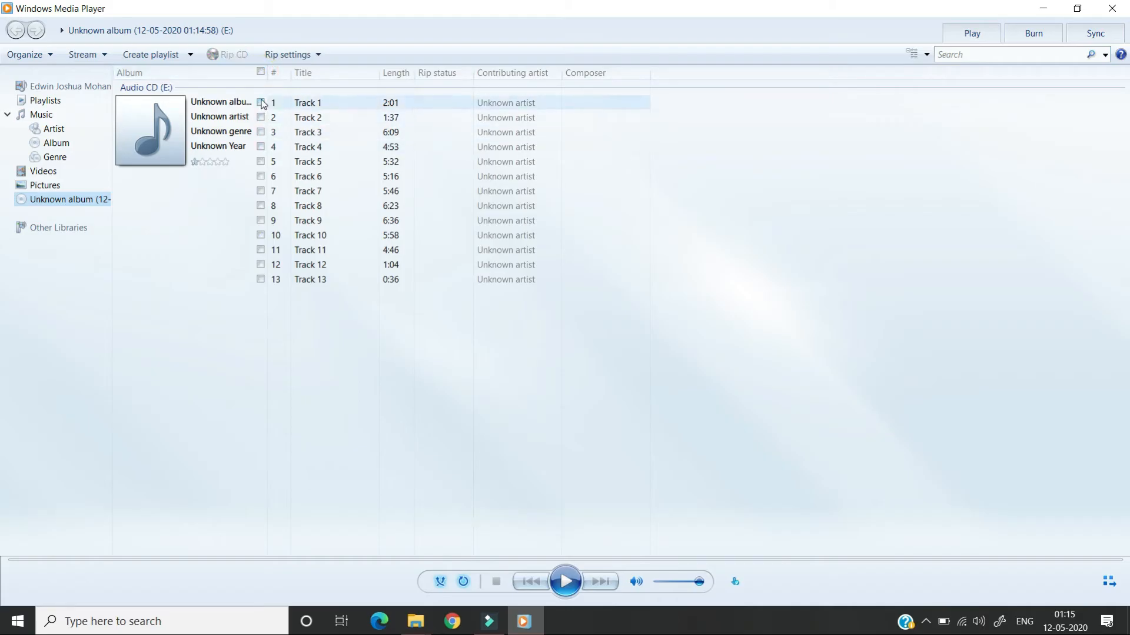
click(261, 102)
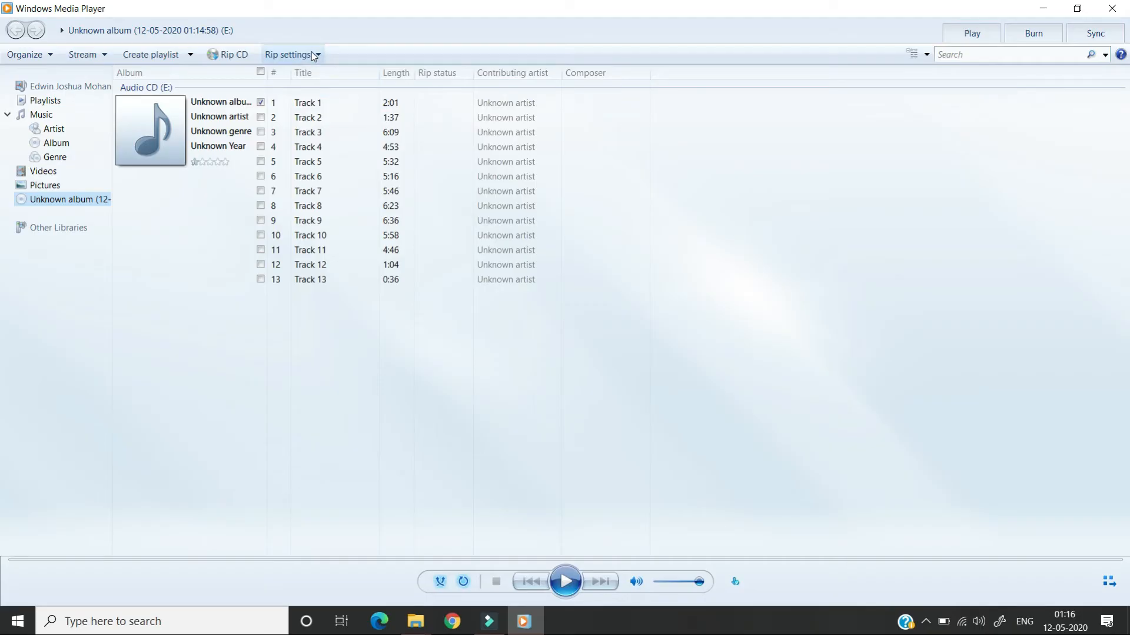
- Bring up the Rip Music options via Rip settings > More options
click(292, 54)
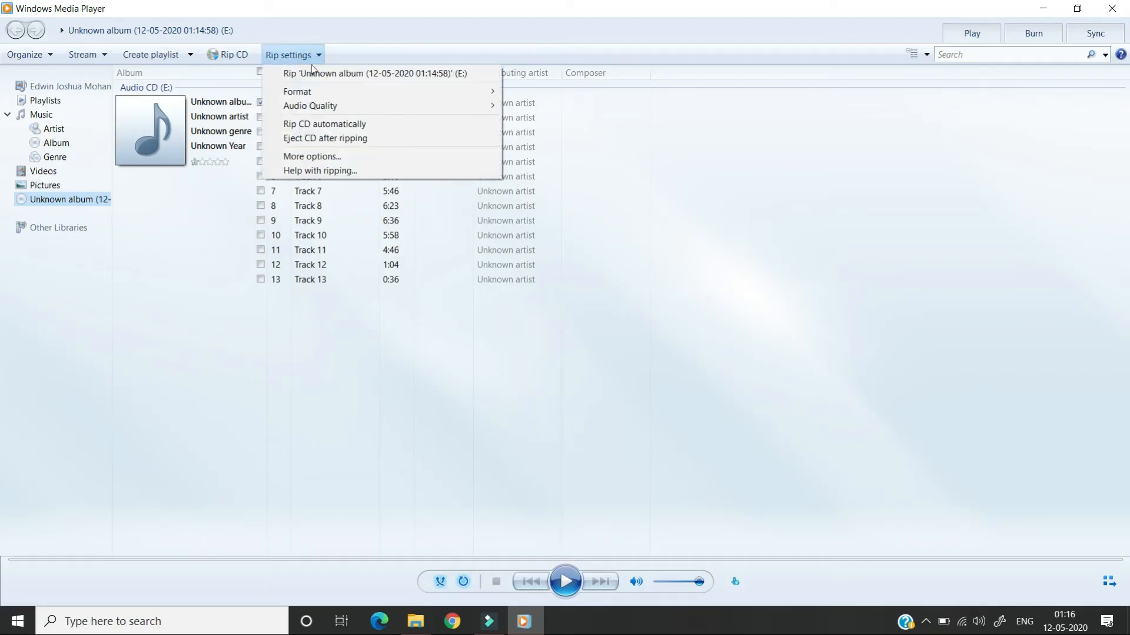
mouse_move(315, 160)
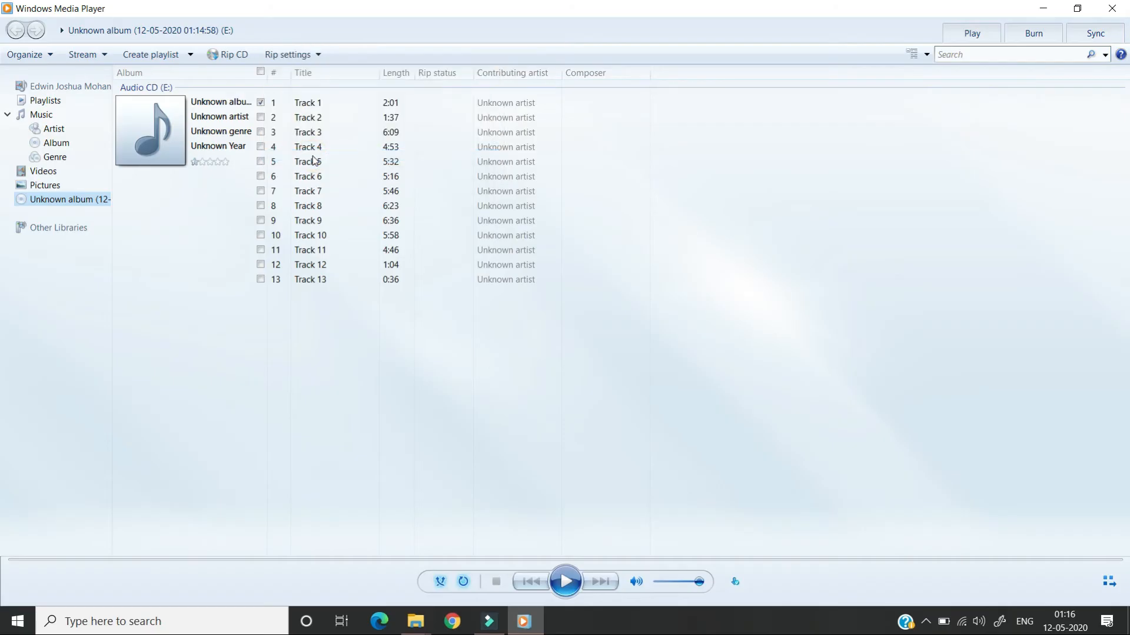
click(285, 54)
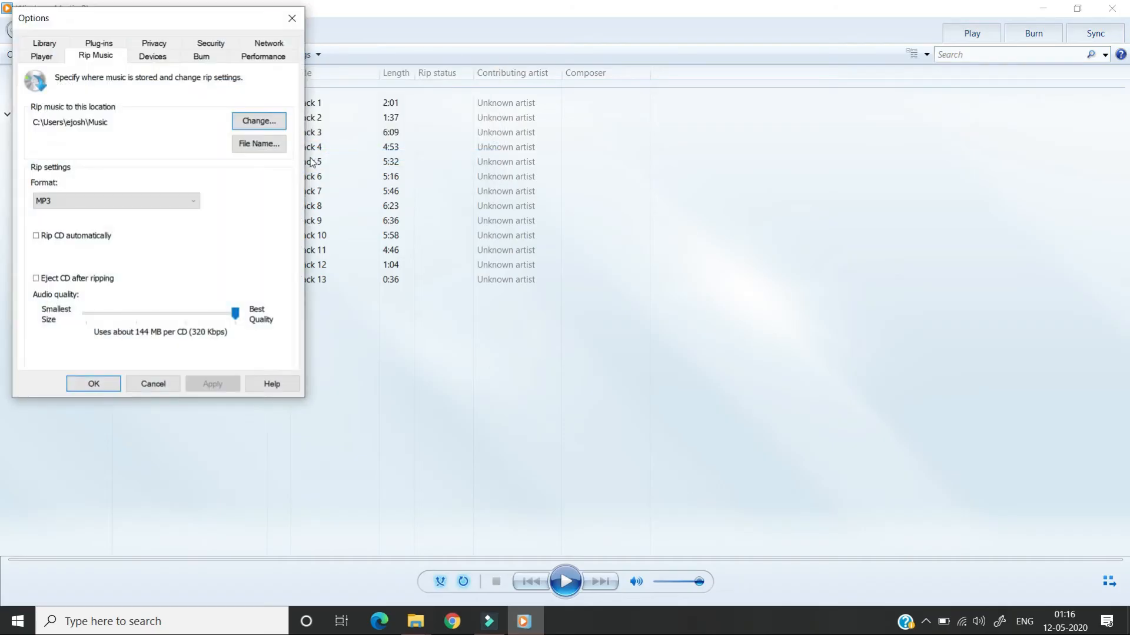
mouse_move(252, 179)
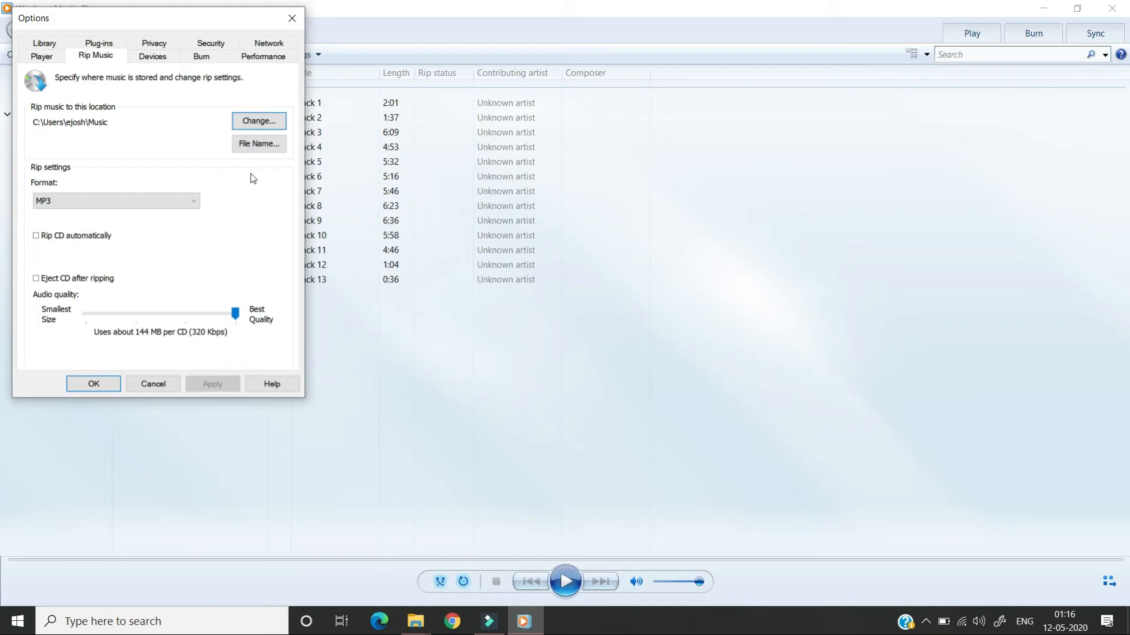
mouse_move(114, 90)
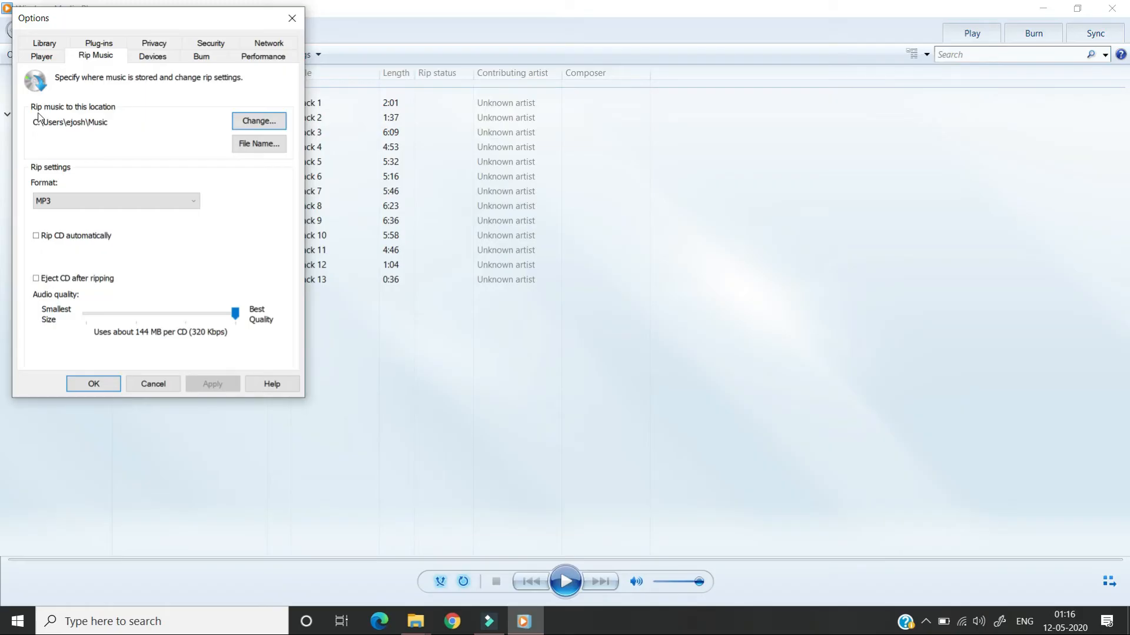
mouse_move(104, 115)
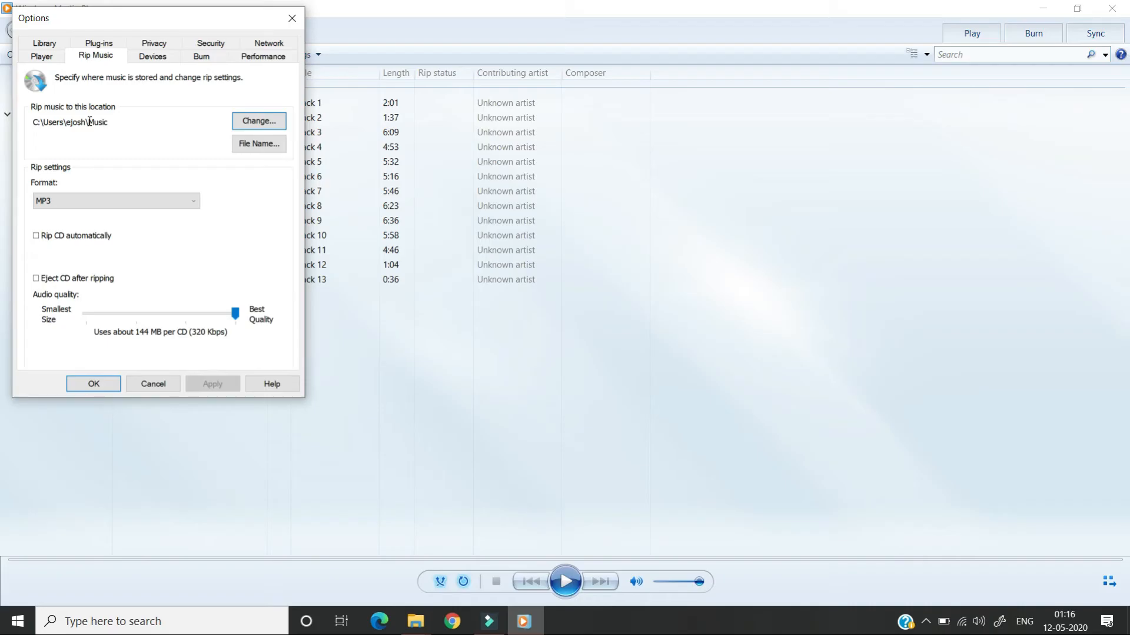
- Browse for the rip location and keep the Music folder as the destination
click(259, 120)
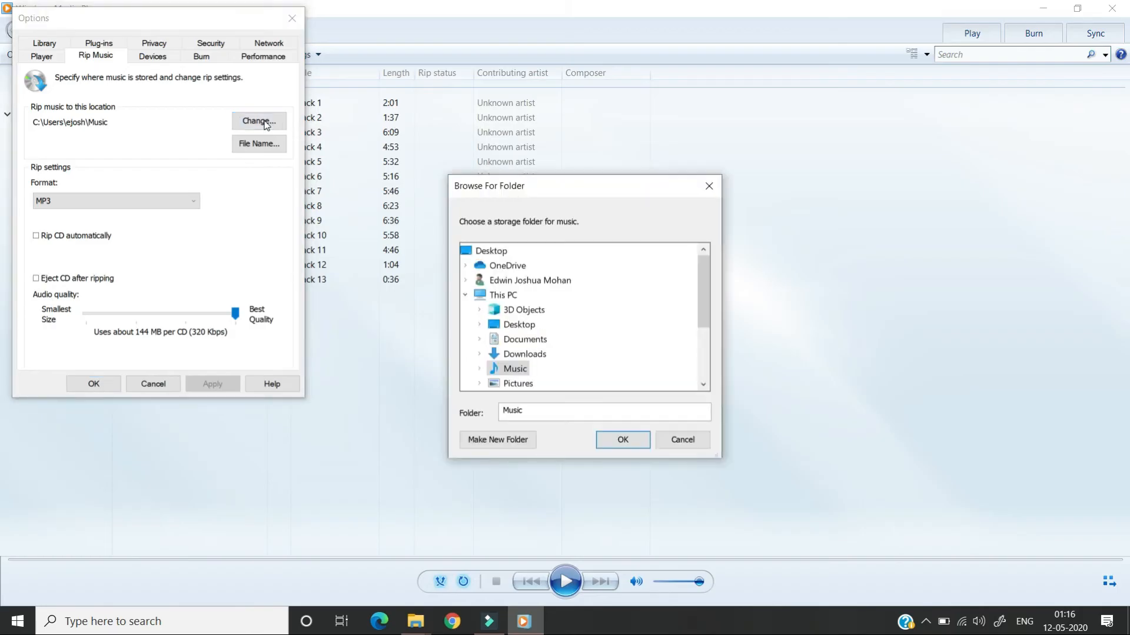
mouse_move(581, 322)
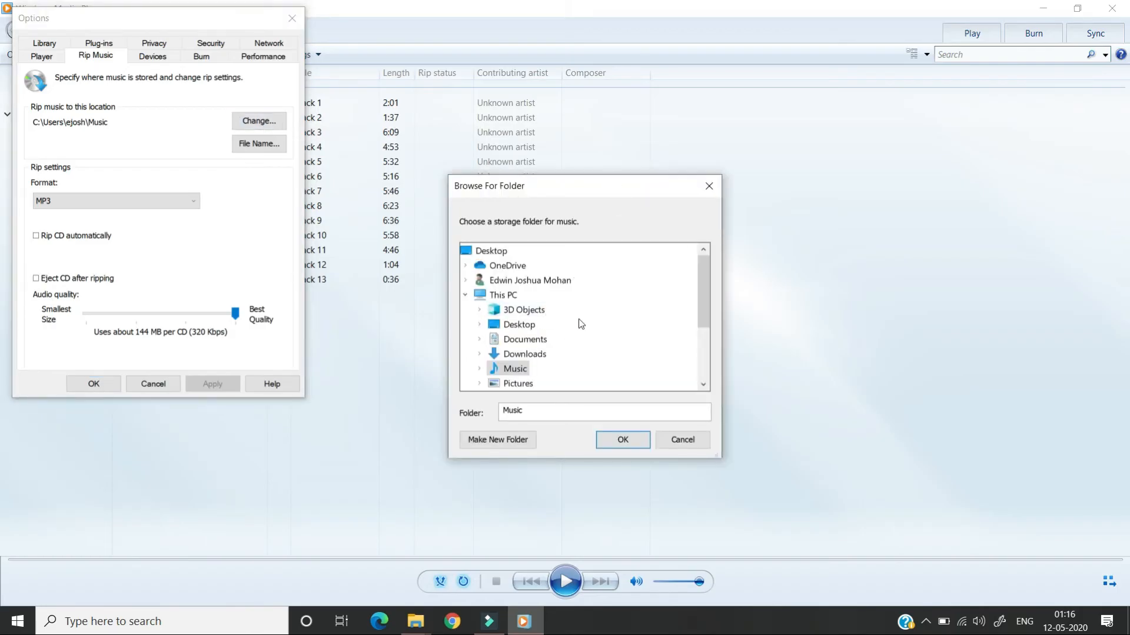
mouse_move(692, 217)
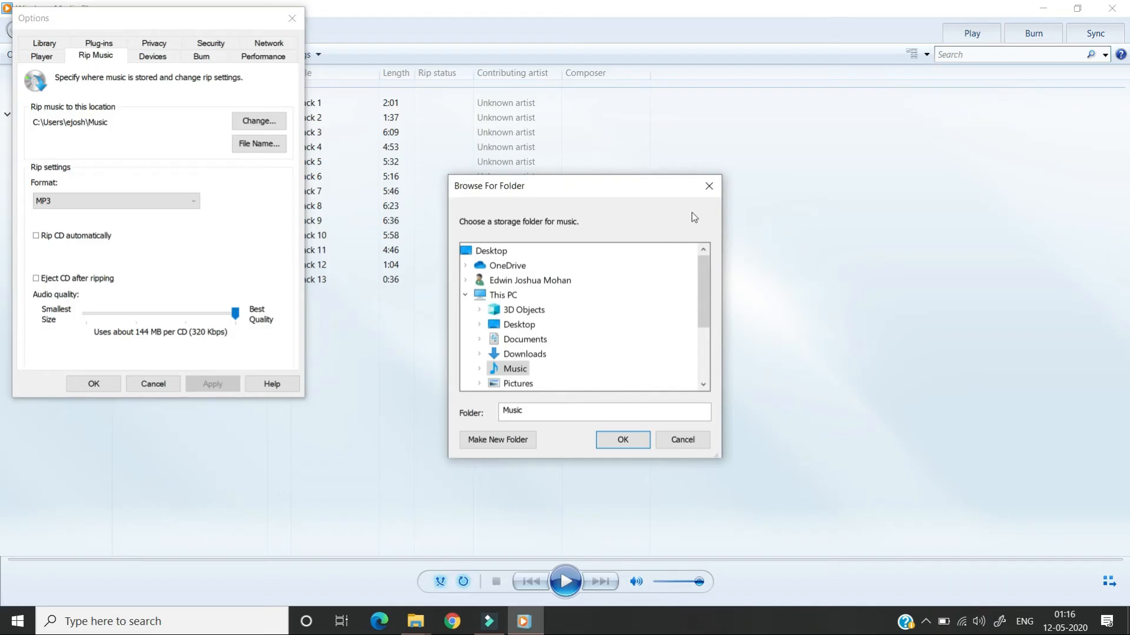
click(683, 440)
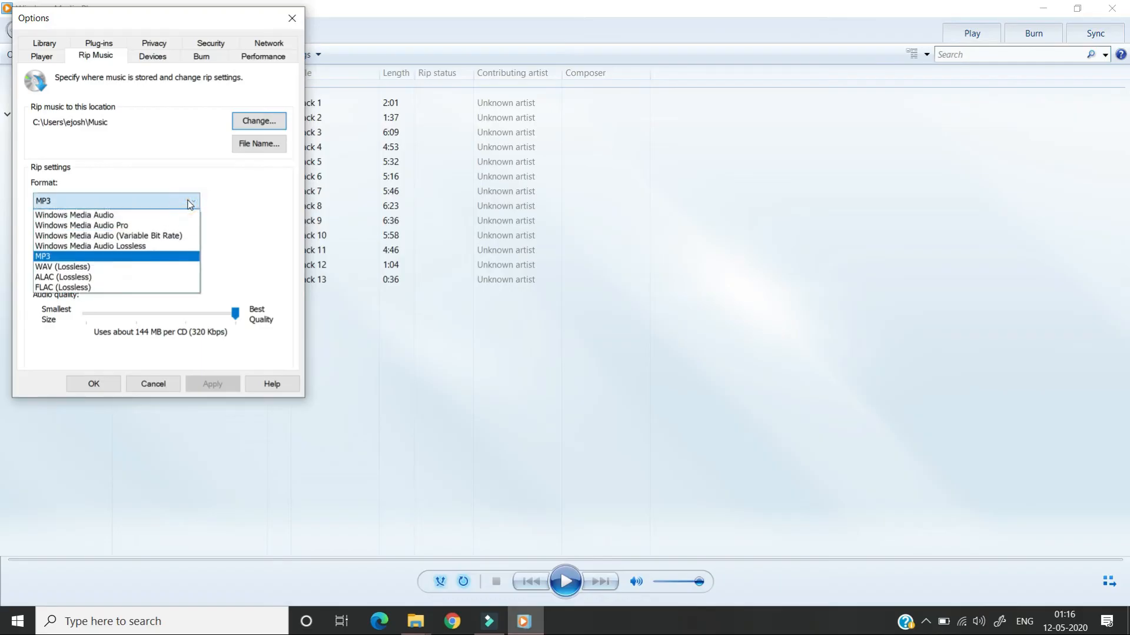
mouse_move(128, 260)
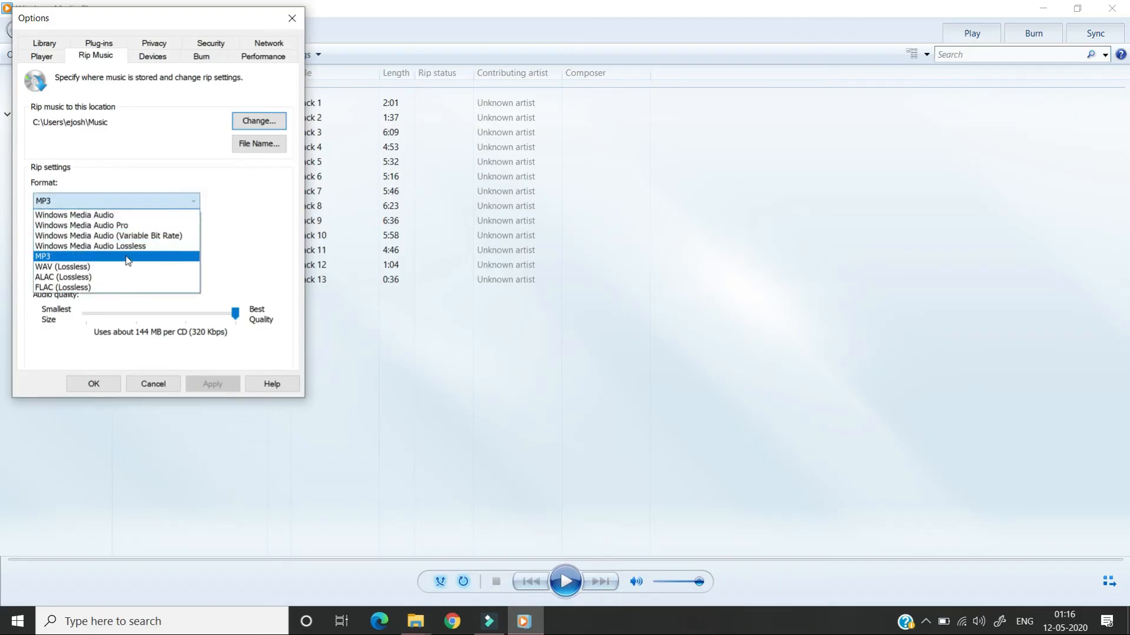
- Set the rip format to MP3 at Best Quality (320 Kbps), apply and close the options
click(45, 256)
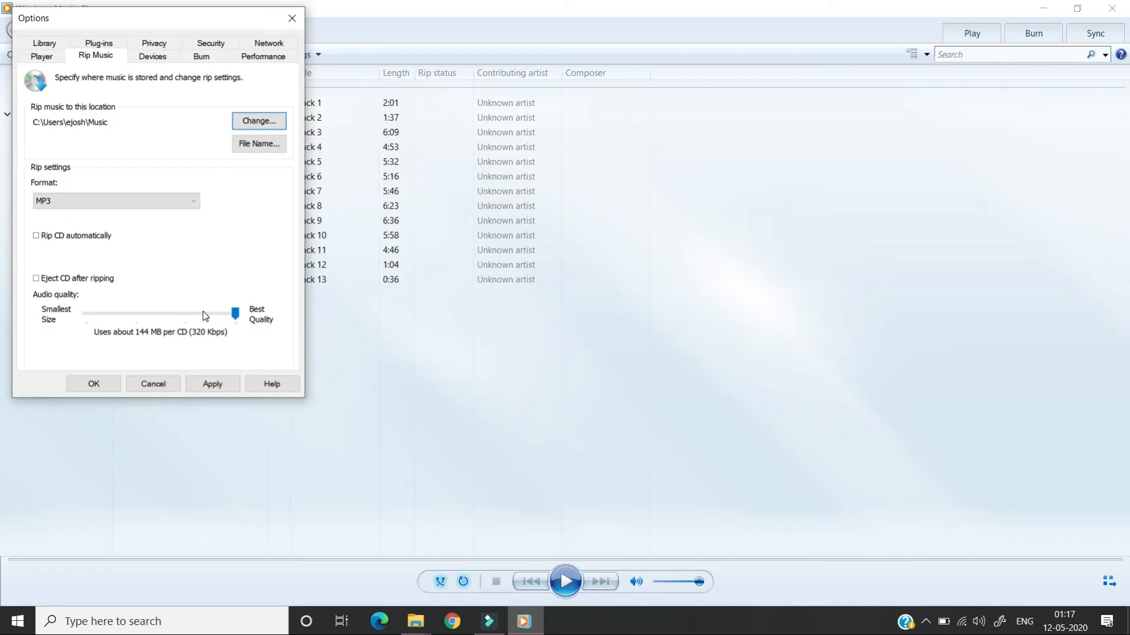
drag(234, 313, 185, 313)
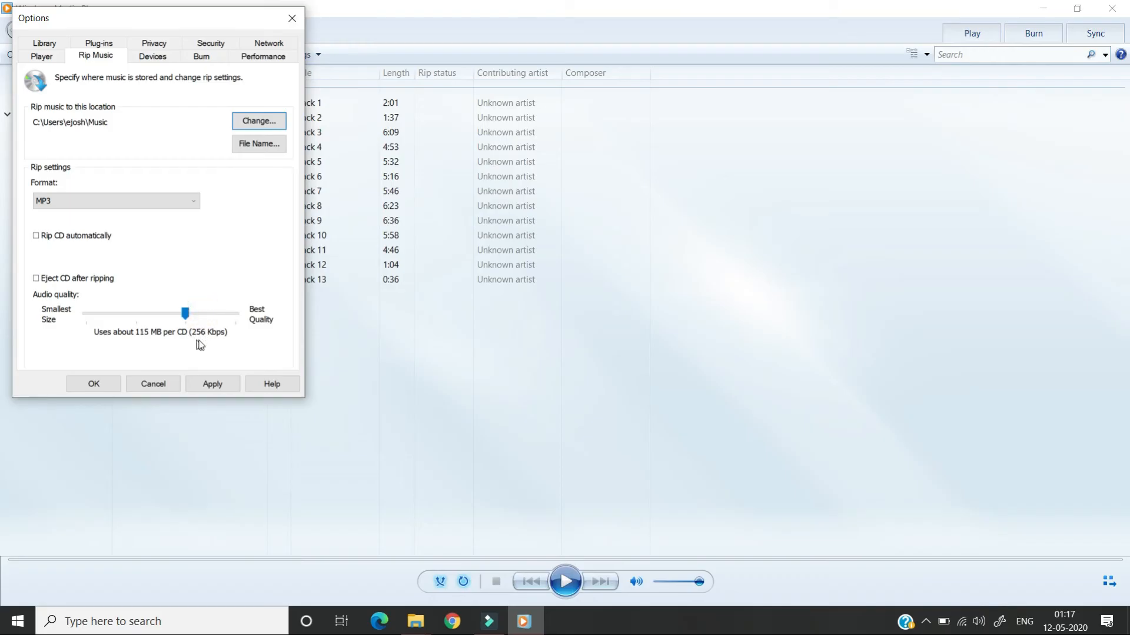
mouse_move(158, 339)
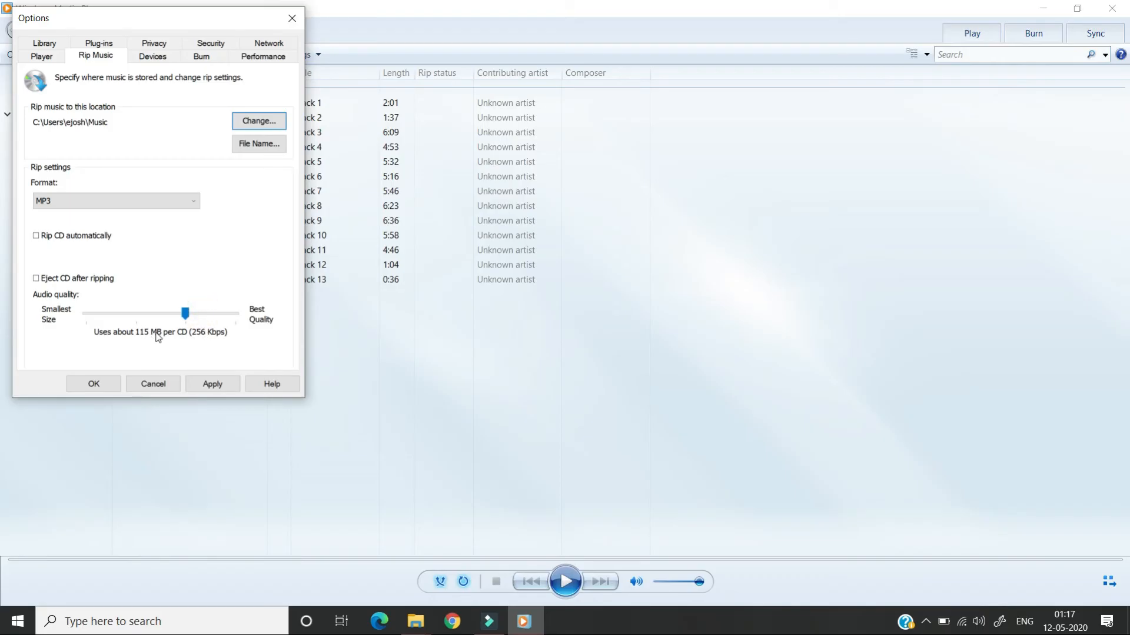
mouse_move(236, 317)
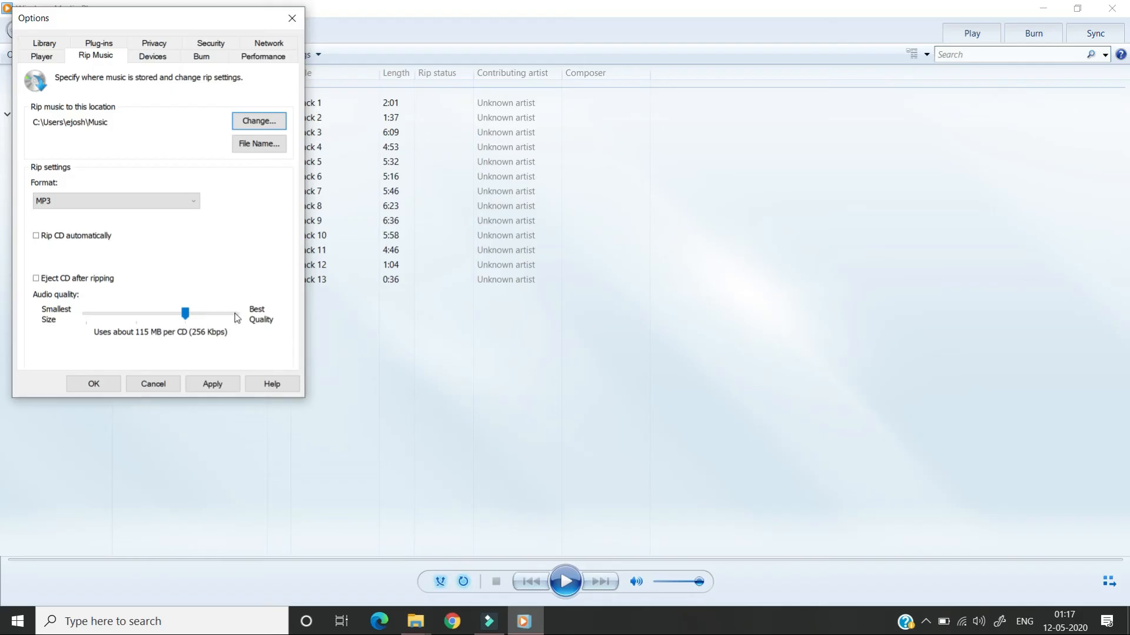
drag(185, 313, 234, 313)
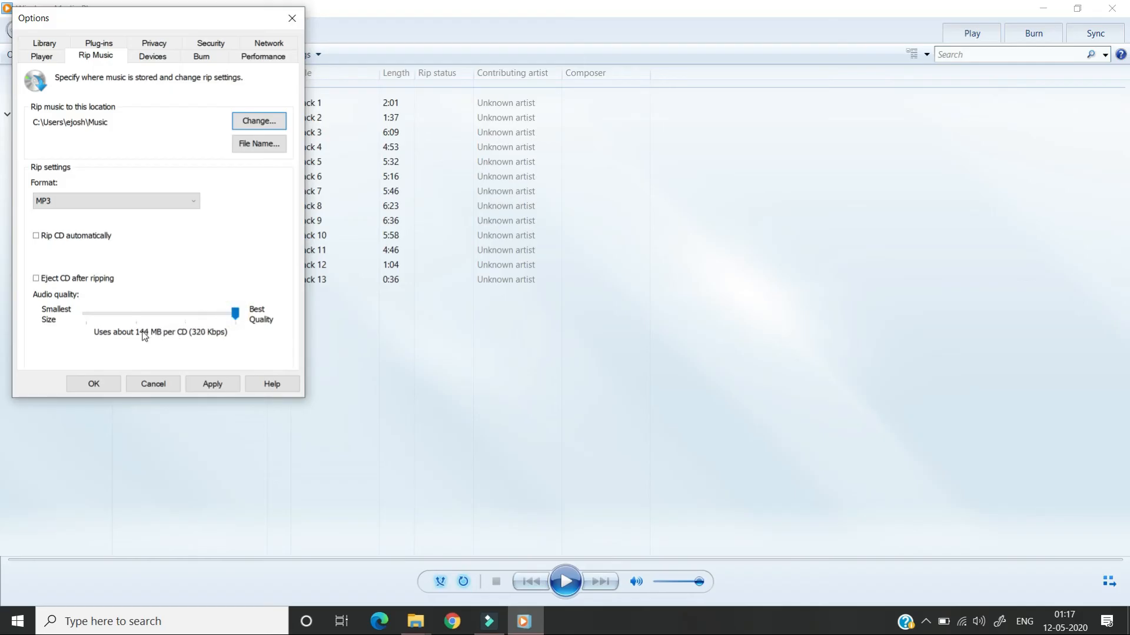
mouse_move(238, 358)
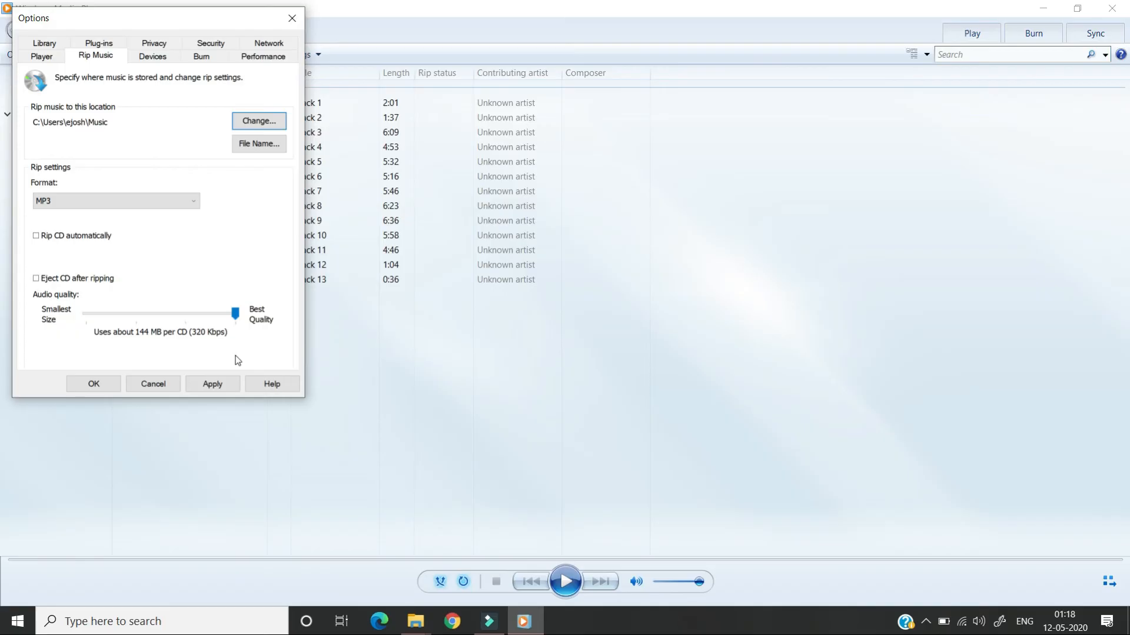
click(212, 384)
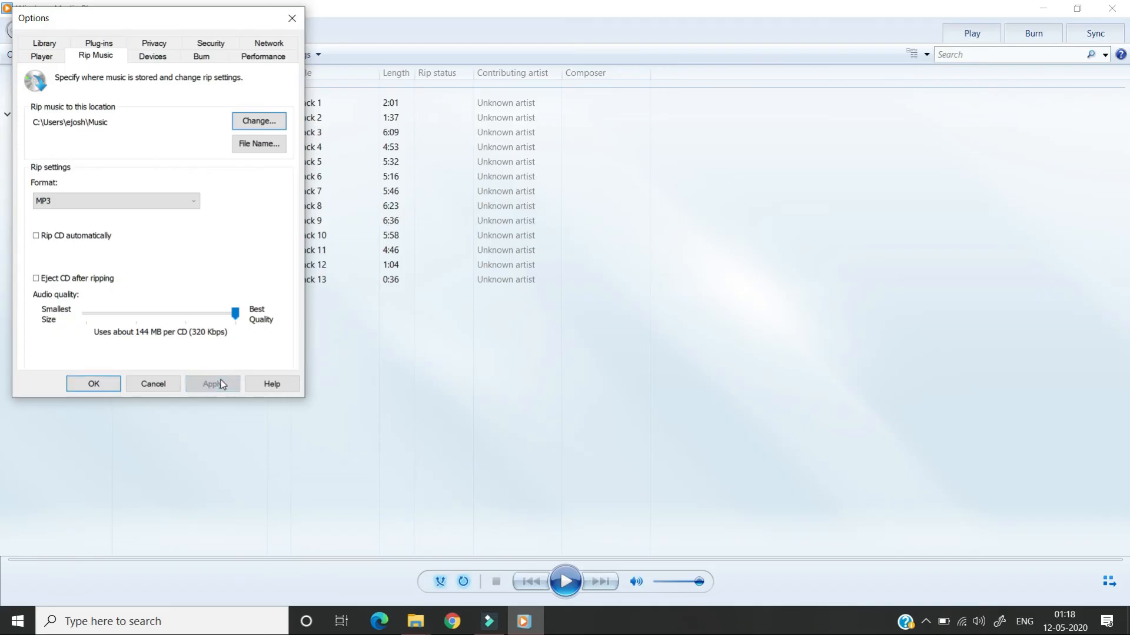
click(92, 383)
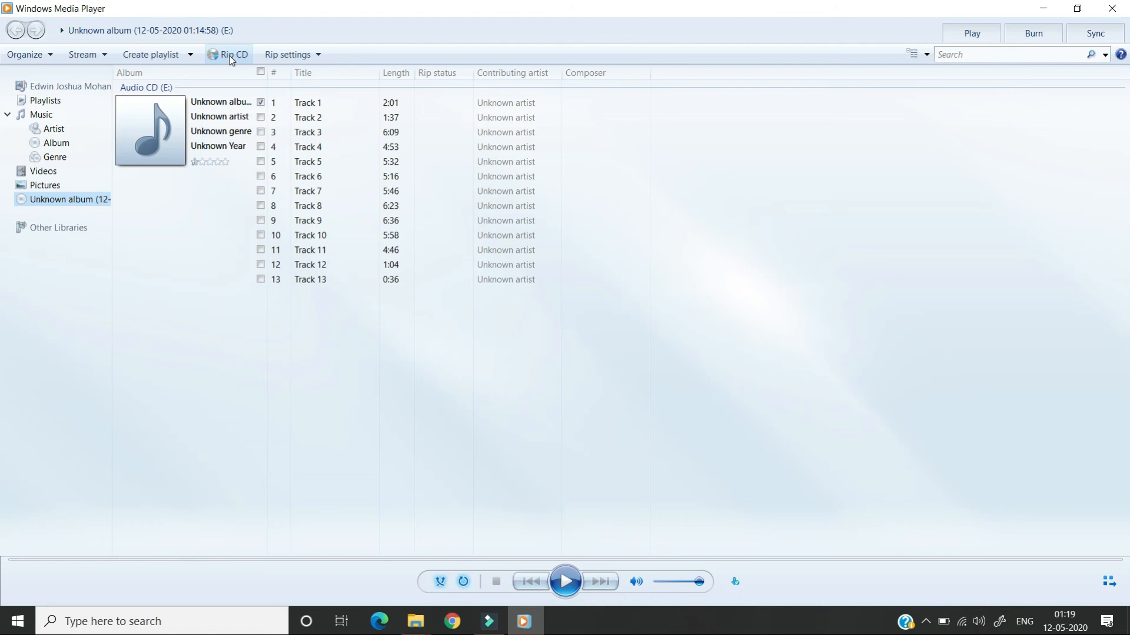
mouse_move(233, 59)
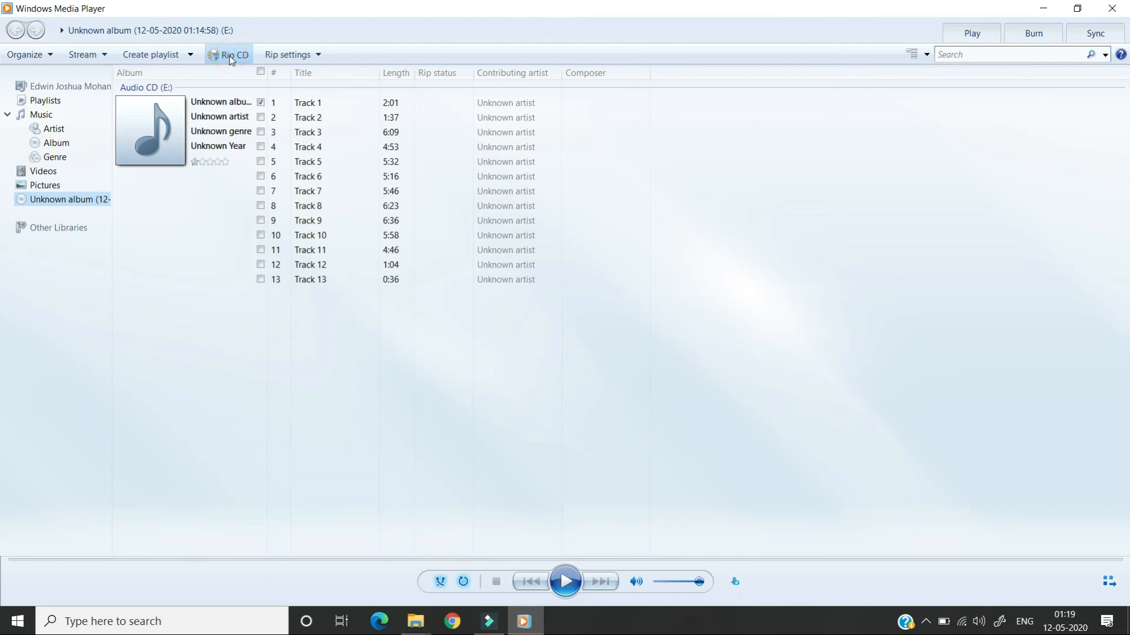
- Rip the checked Track 1 from the CD and dismiss the missing media information notice
click(231, 54)
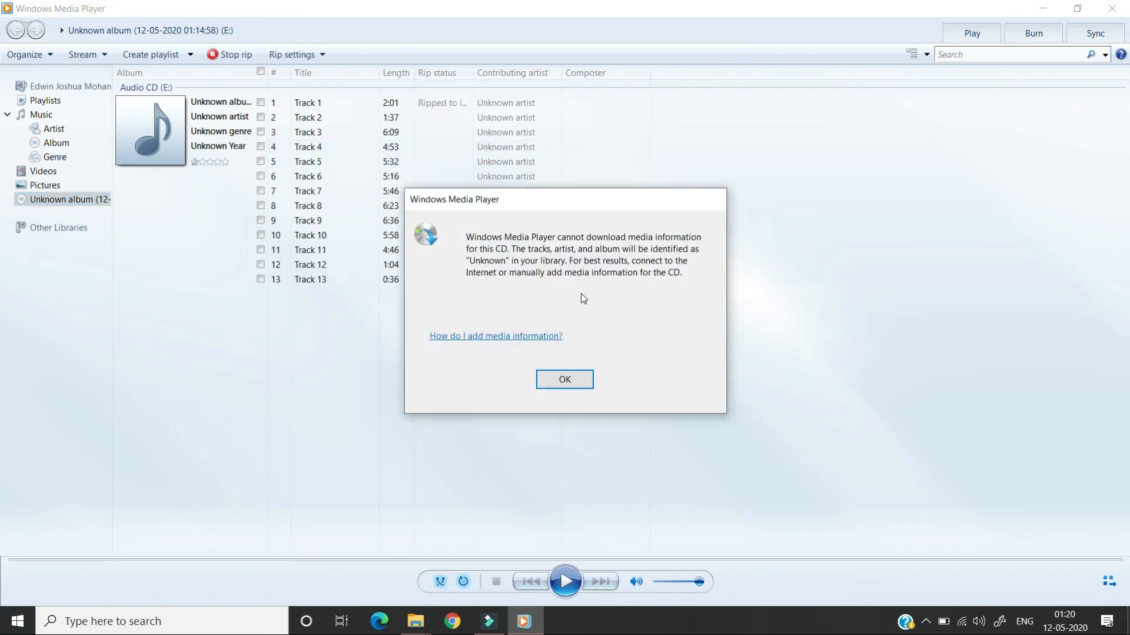
mouse_move(564, 383)
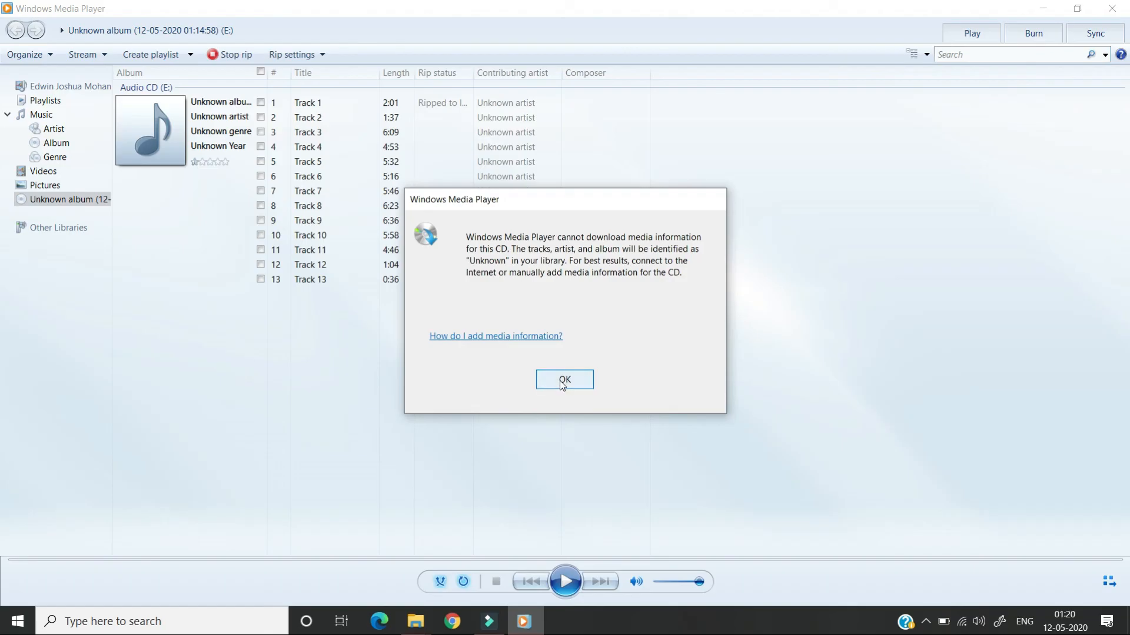
click(565, 379)
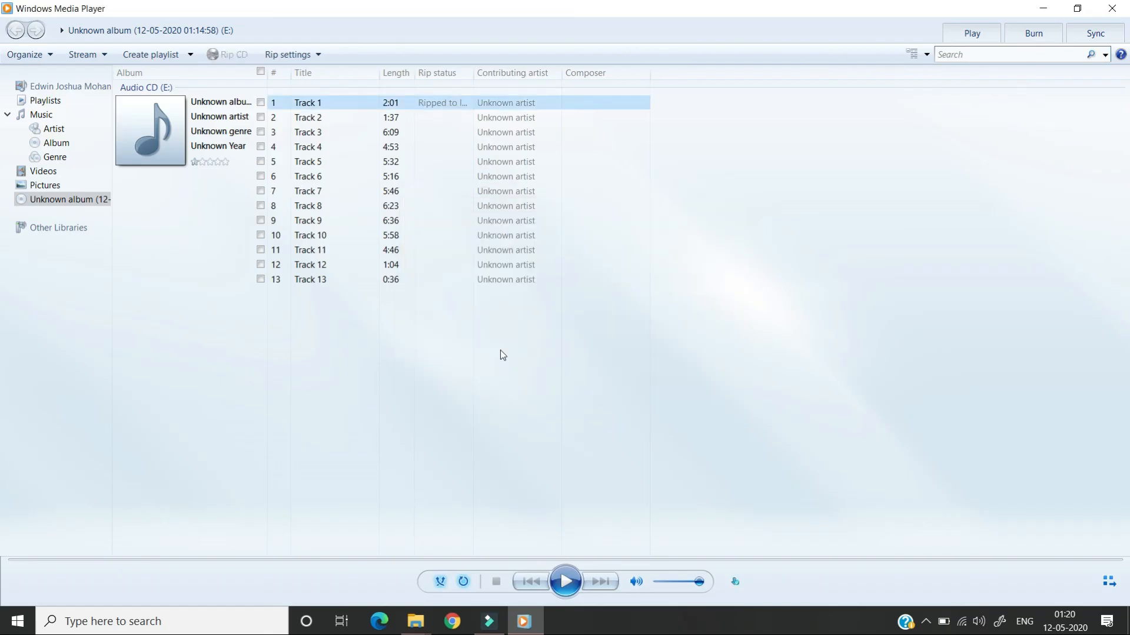
mouse_move(415, 621)
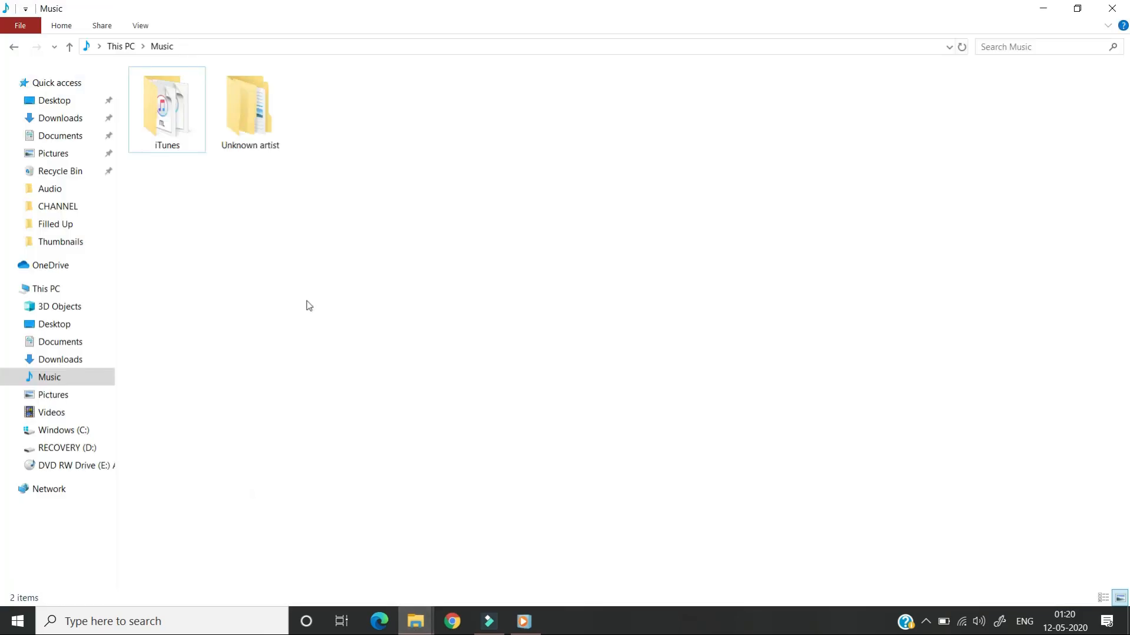
- Browse into Music\Unknown artist\Unknown album to see the ripped 01 Track 1.mp3
click(249, 112)
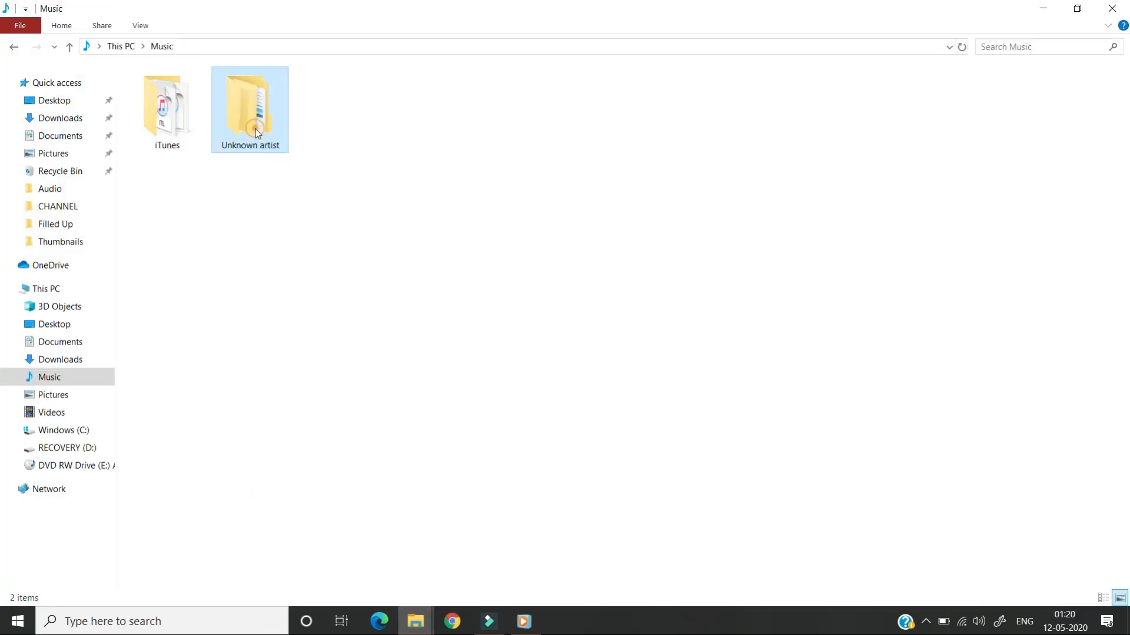
double_click(251, 106)
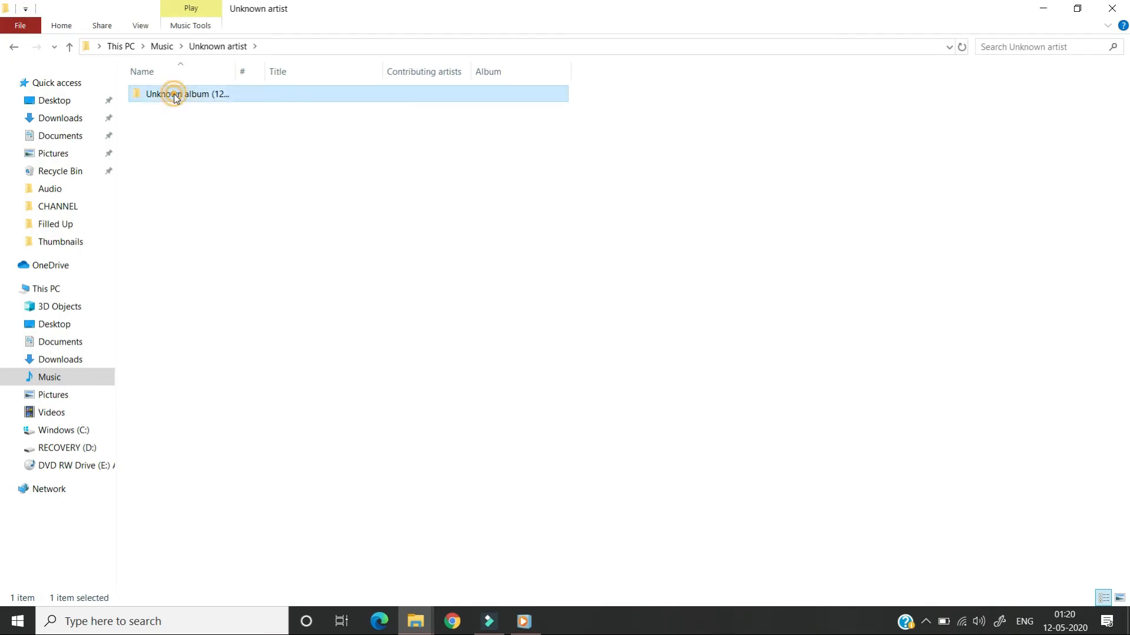
double_click(174, 94)
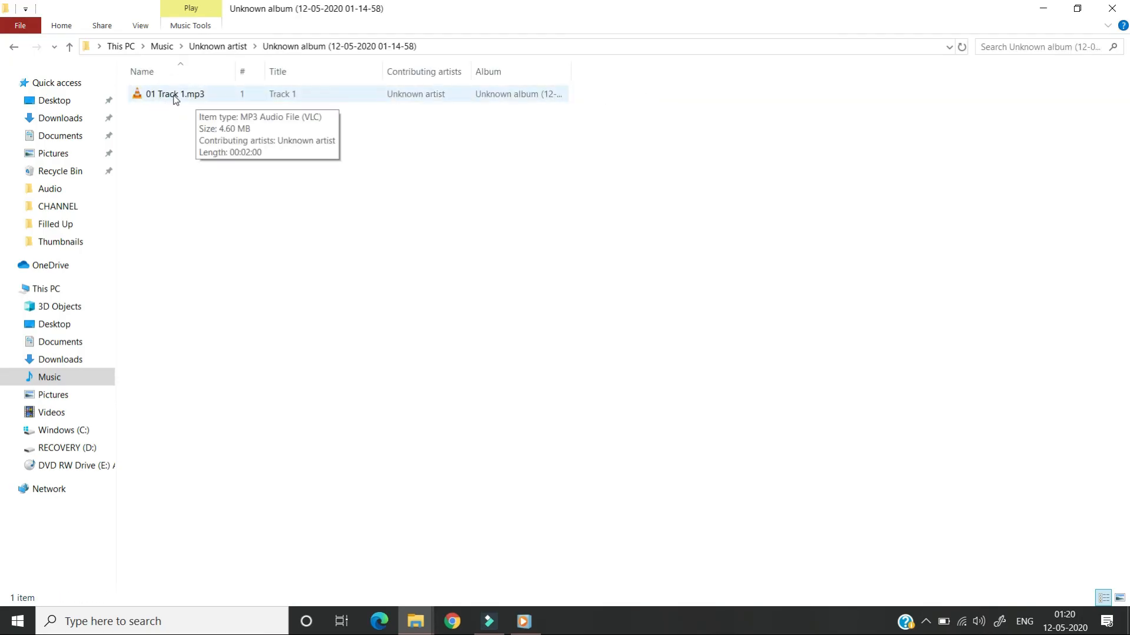